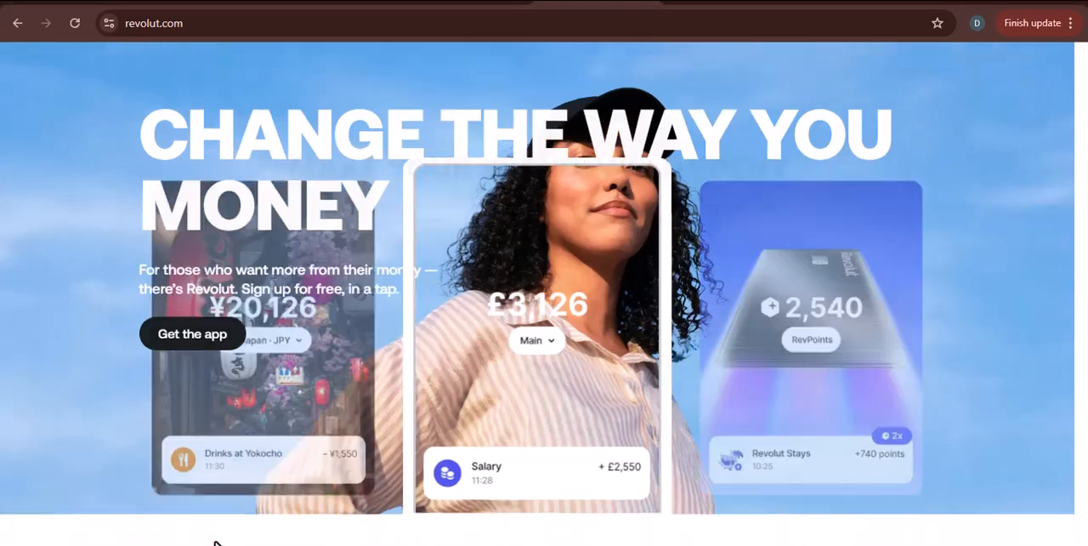
- Scroll the homepage from the hero banner and carousel down to the 'Check out that card' section
scroll(down, 3)
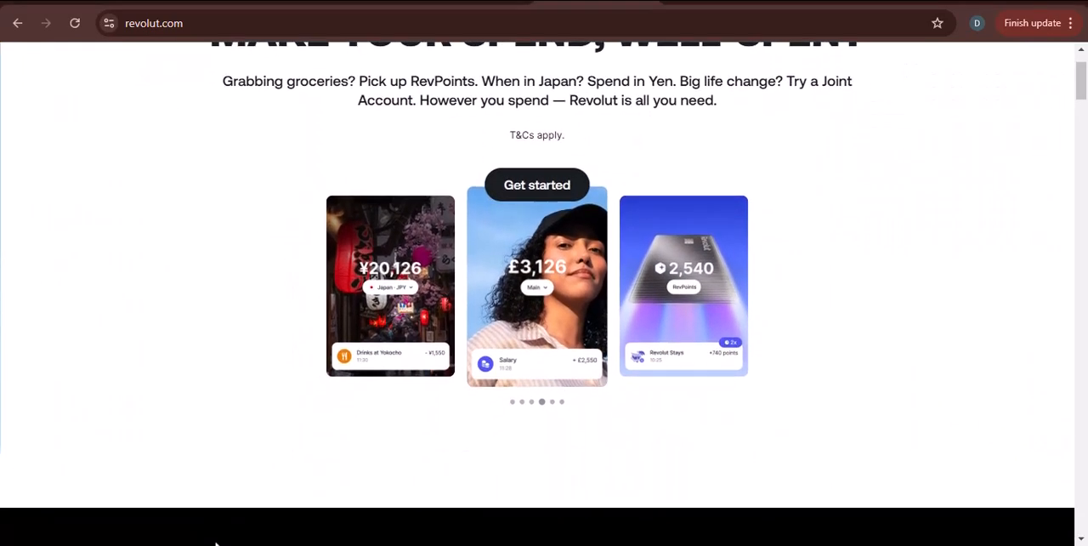
scroll(down, 3)
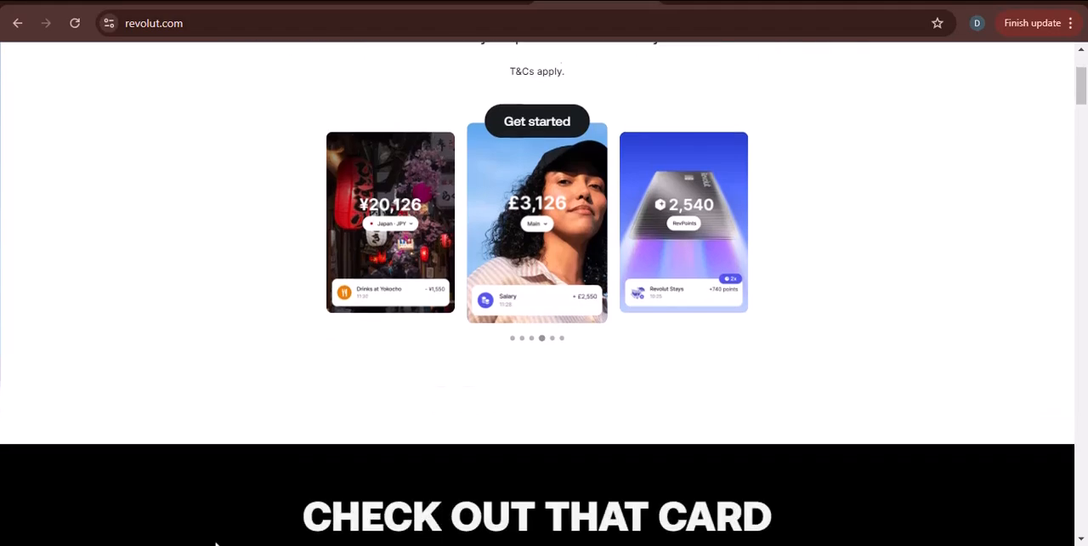
scroll(down, 3)
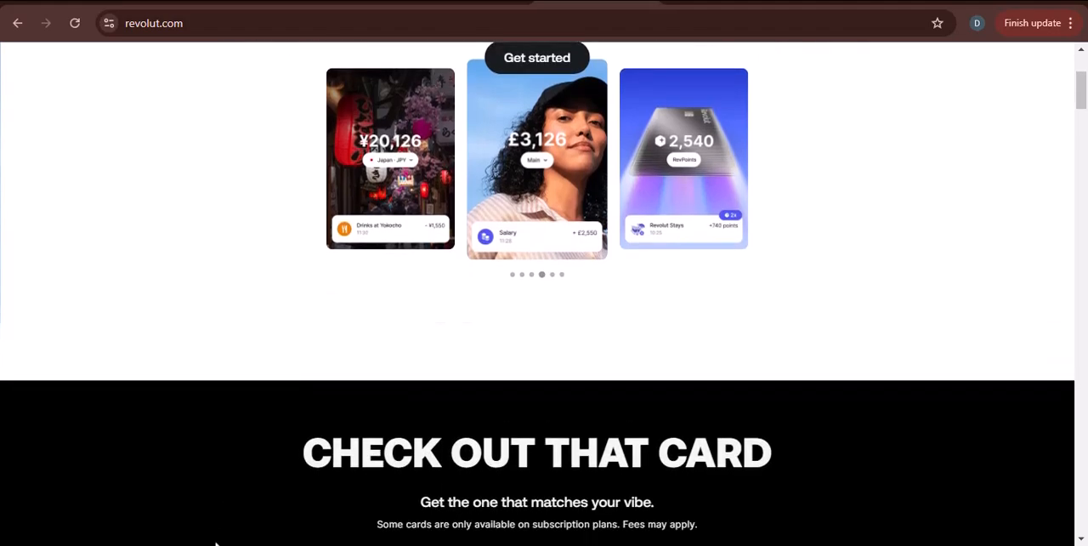
scroll(down, 3)
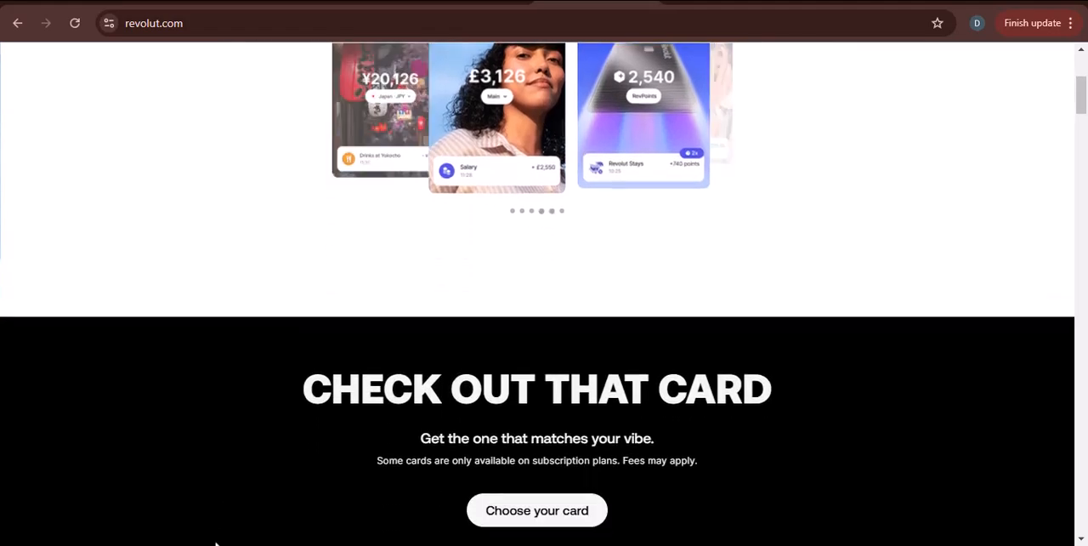
scroll(down, 3)
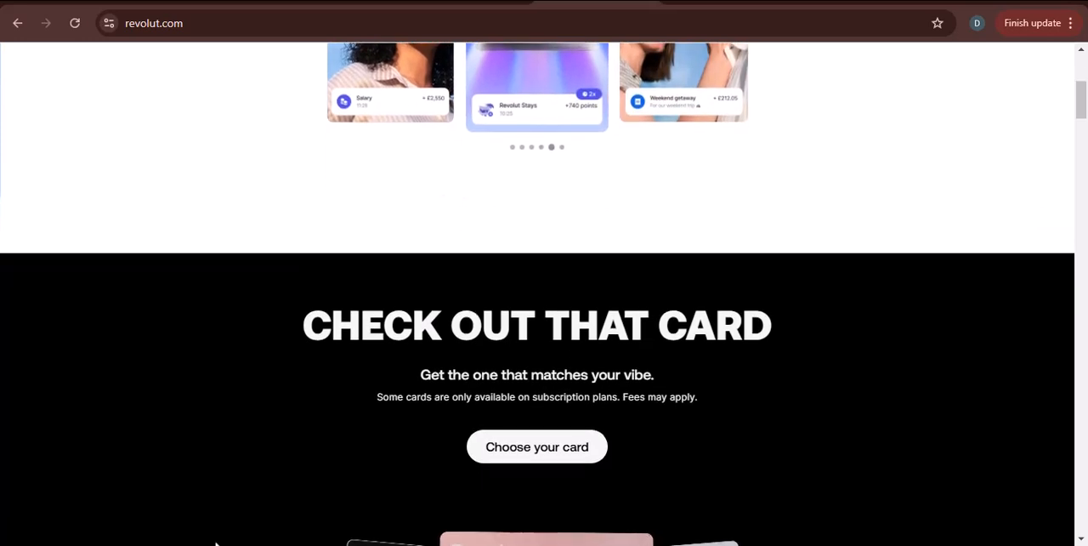
scroll(down, 3)
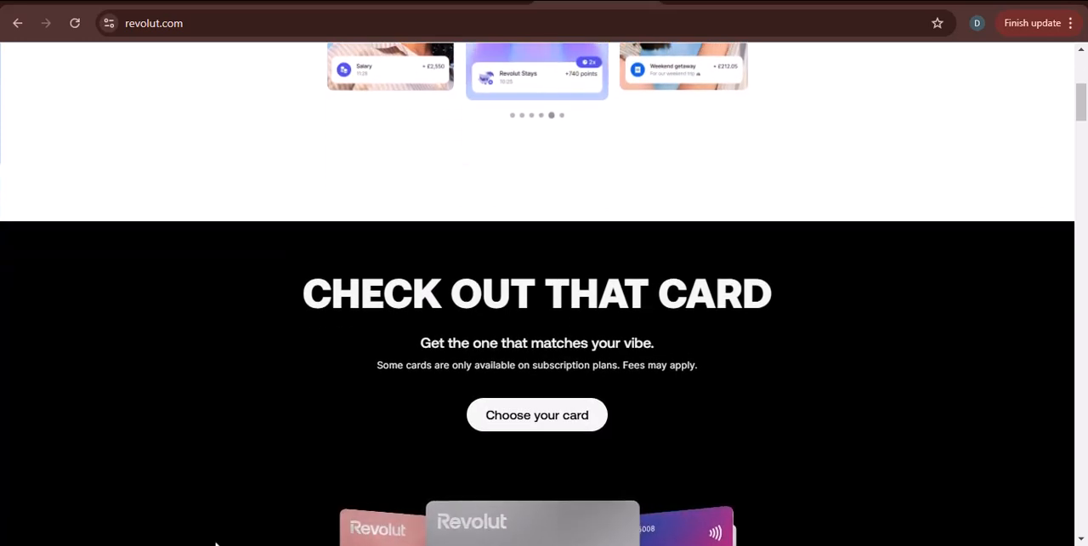
- Scroll past the card showcase until the 'Go places with RevPoints' section begins to appear
scroll(down, 3)
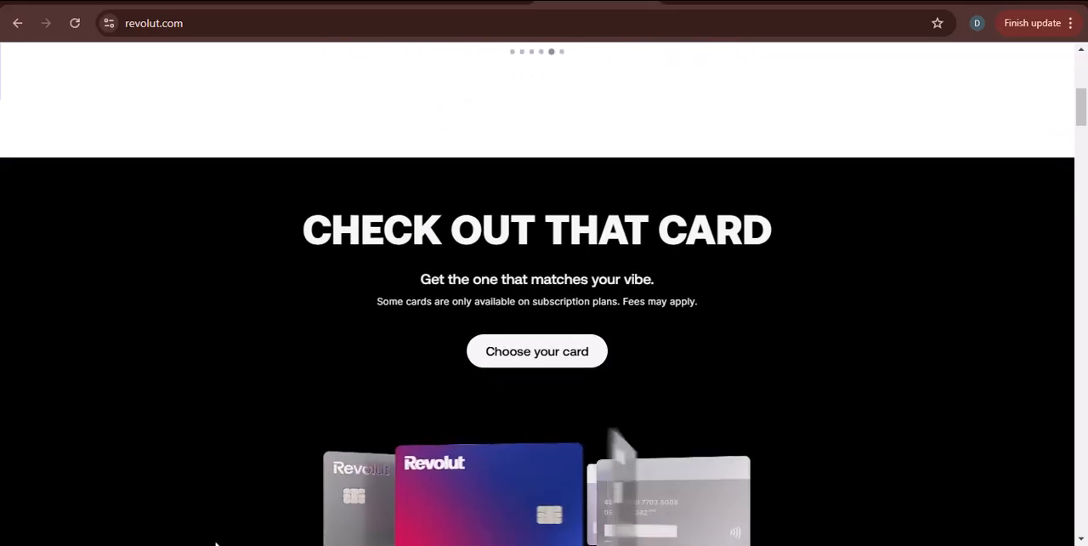
scroll(down, 3)
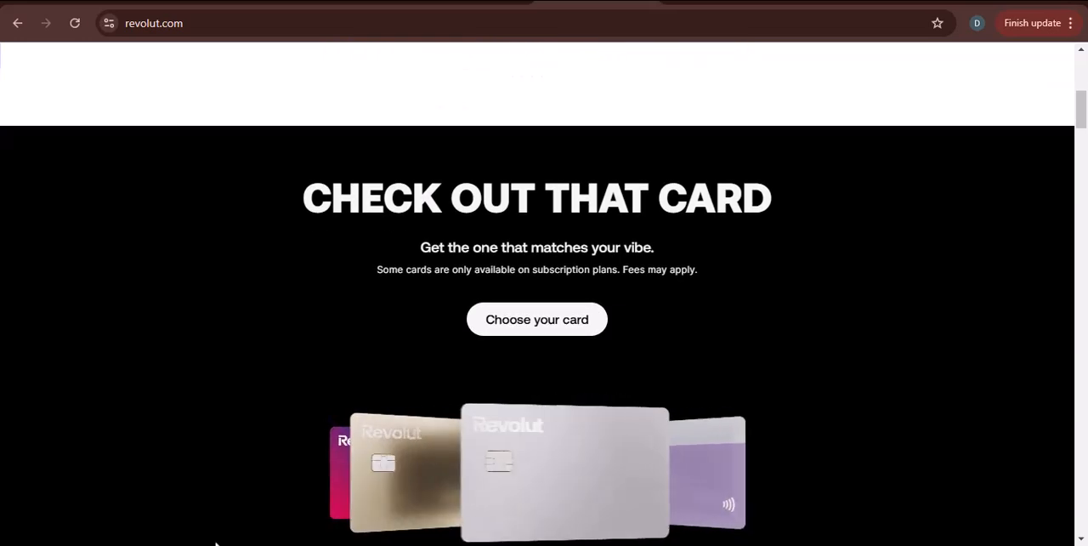
scroll(down, 3)
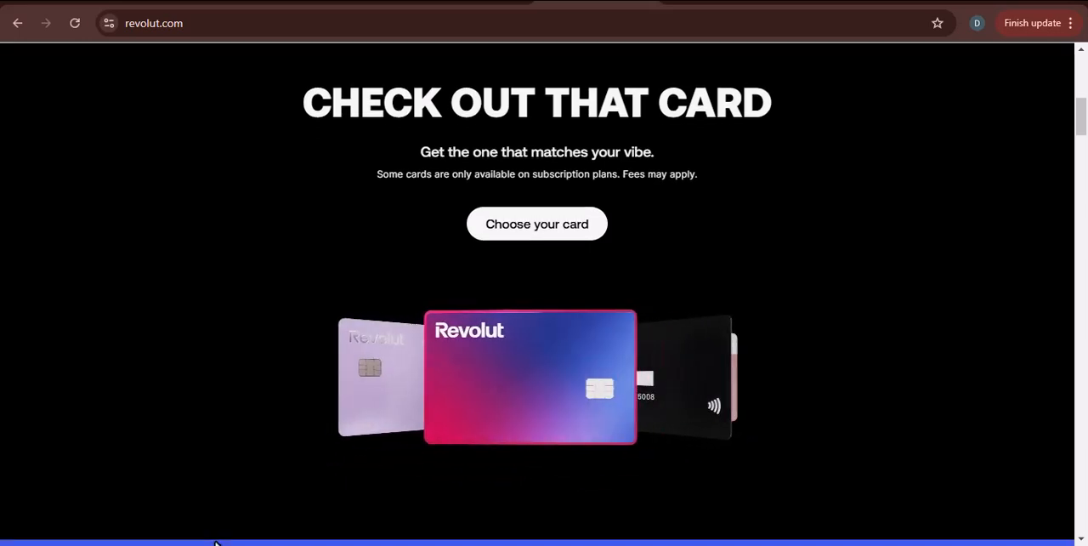
scroll(down, 3)
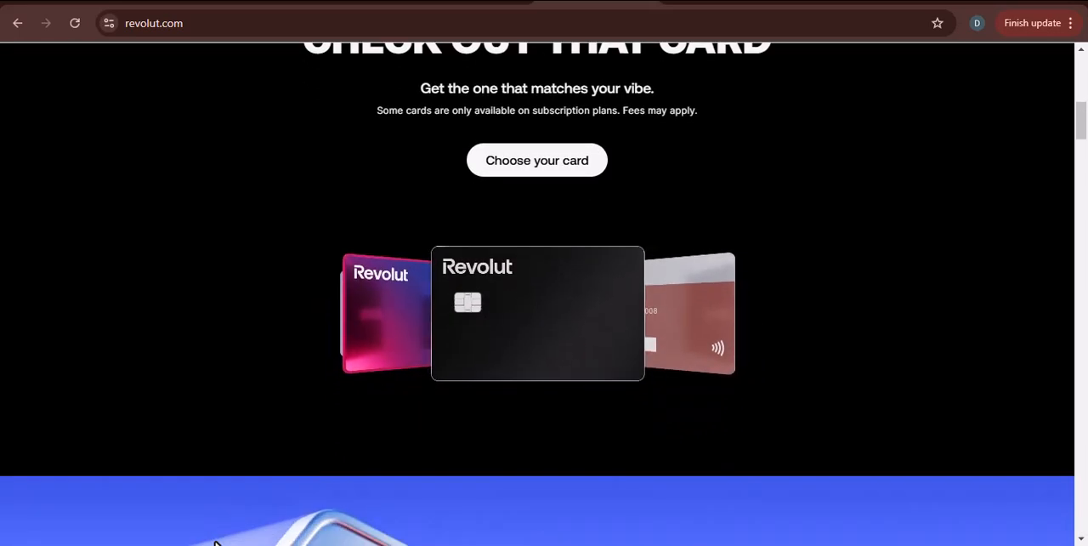
scroll(down, 3)
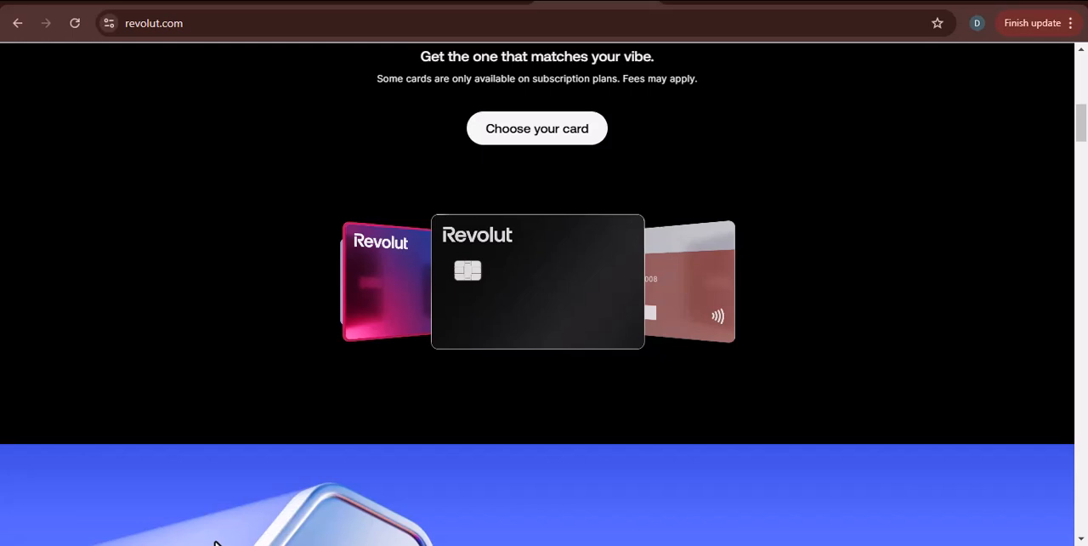
scroll(down, 3)
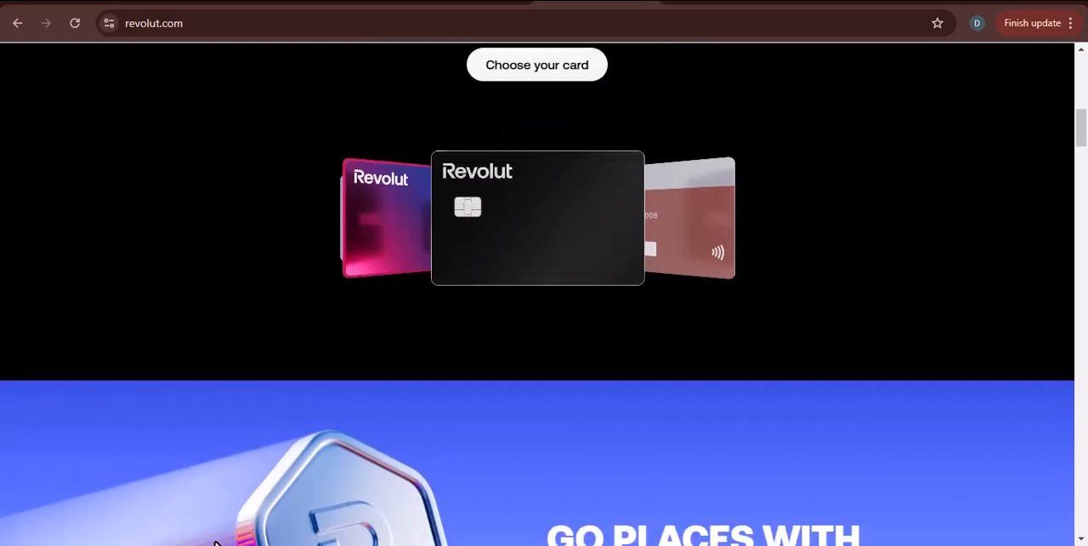
scroll(down, 3)
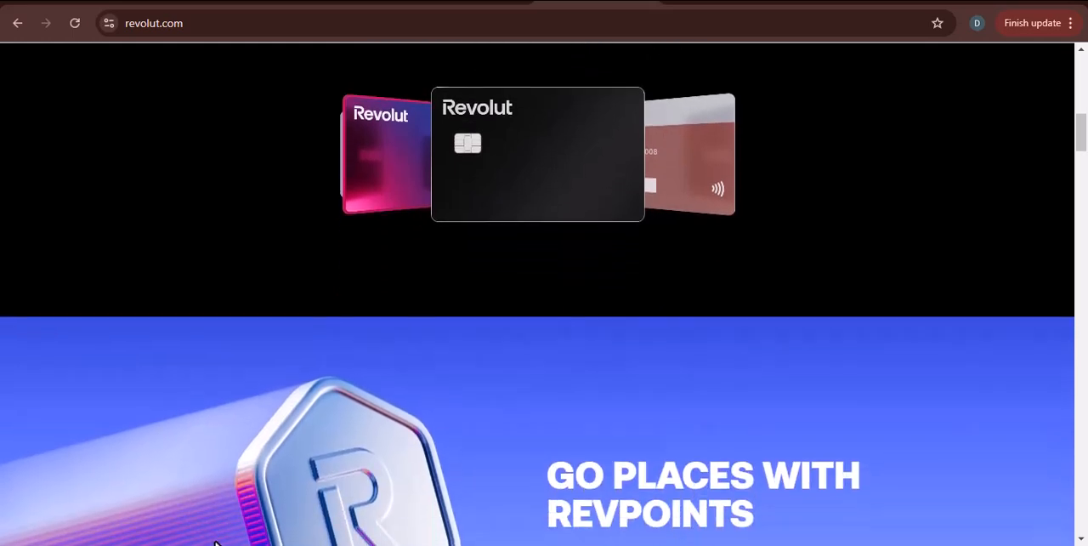
scroll(down, 3)
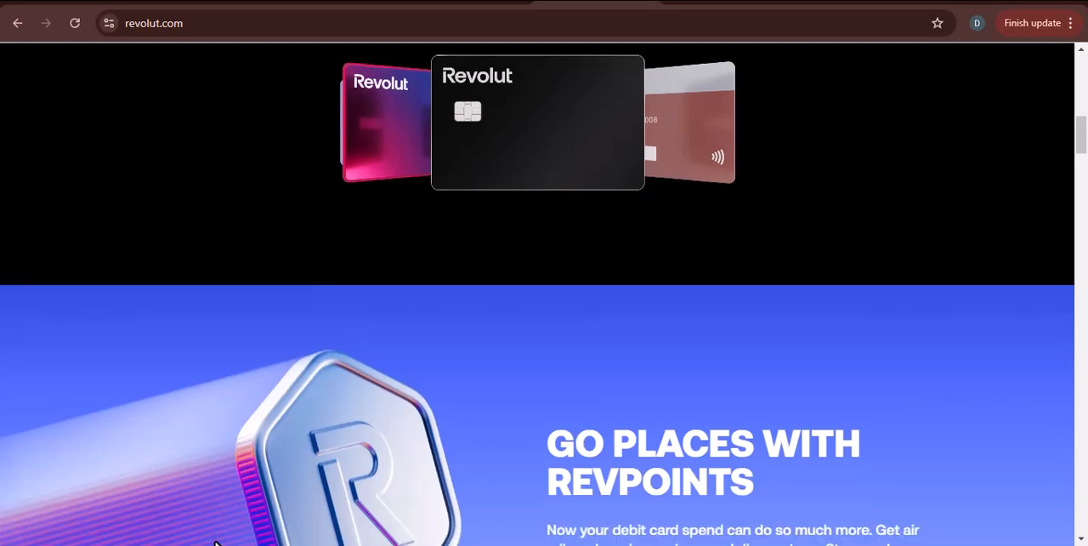
- Scroll through the RevPoints section until the 'Are your savings interest-ing?' heading shows
scroll(down, 3)
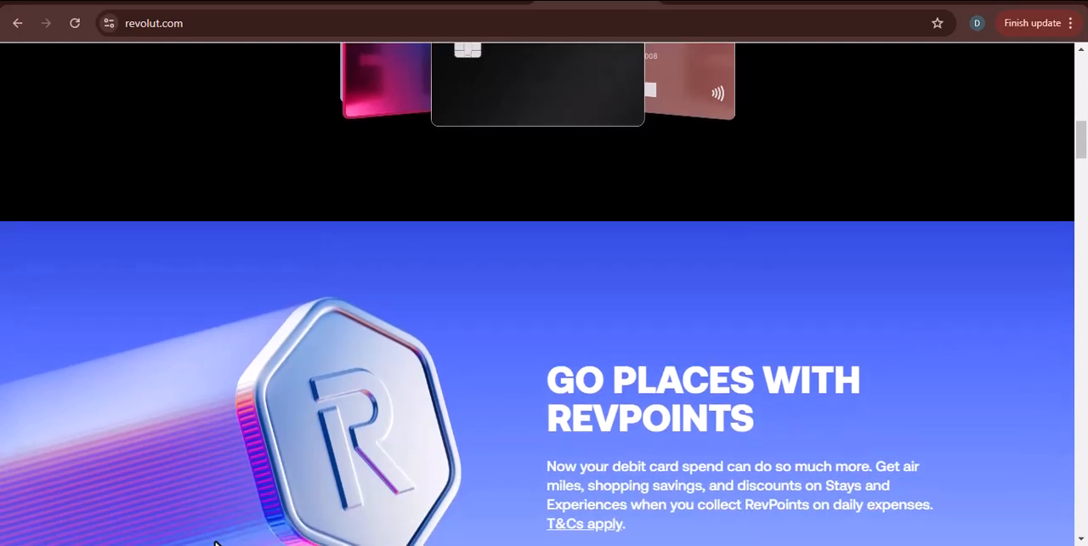
scroll(down, 3)
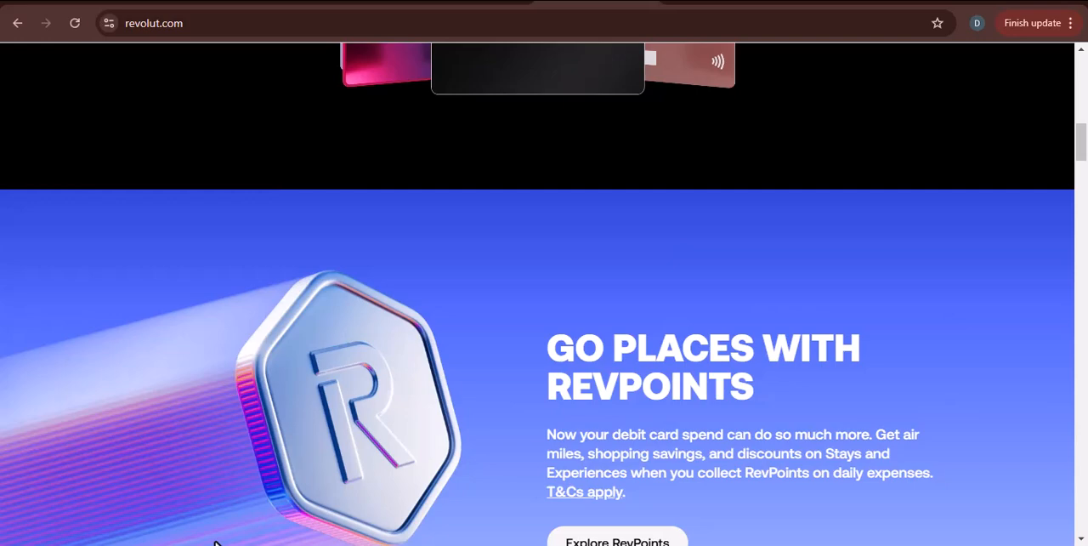
scroll(down, 3)
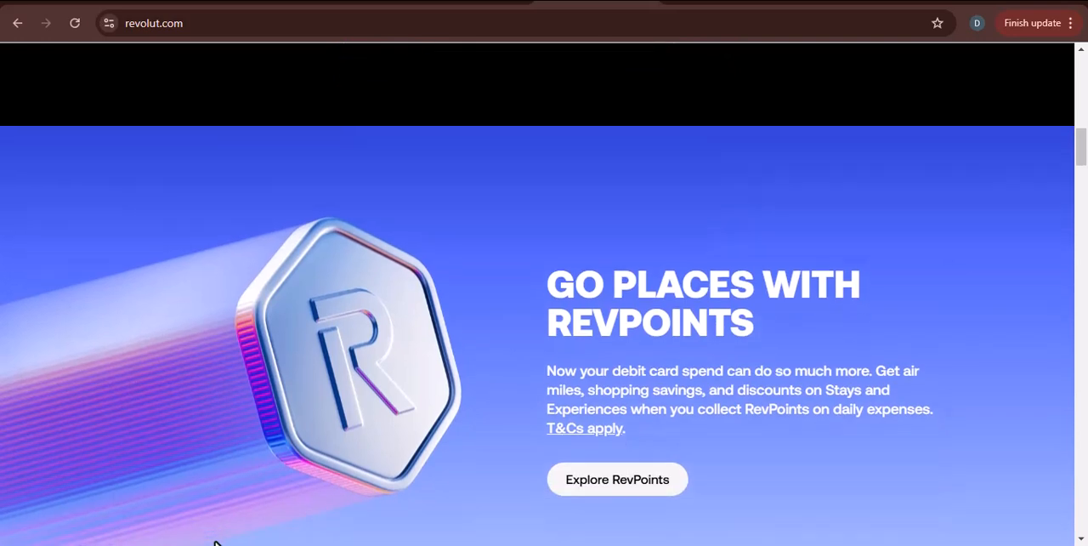
scroll(down, 3)
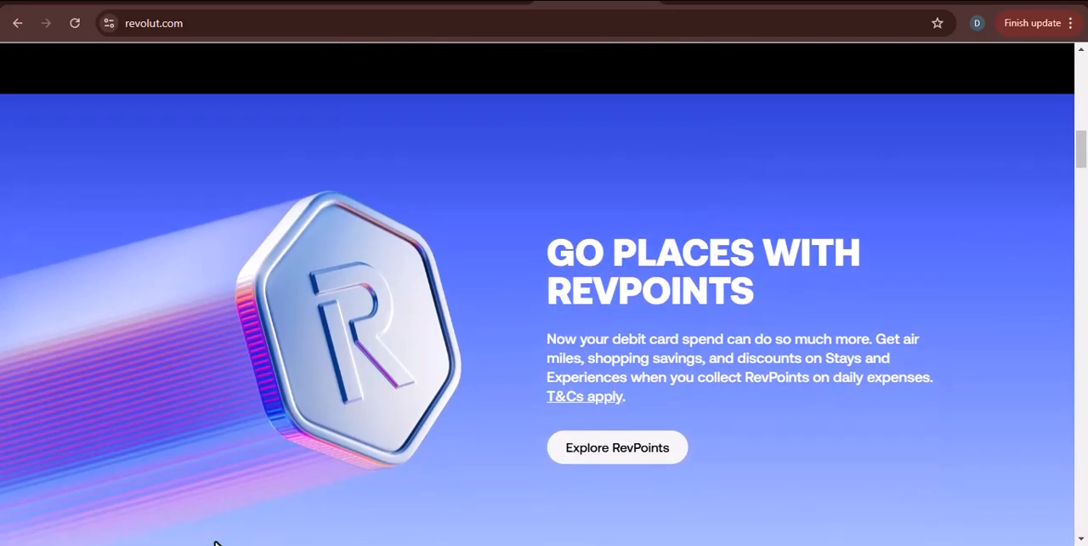
scroll(down, 3)
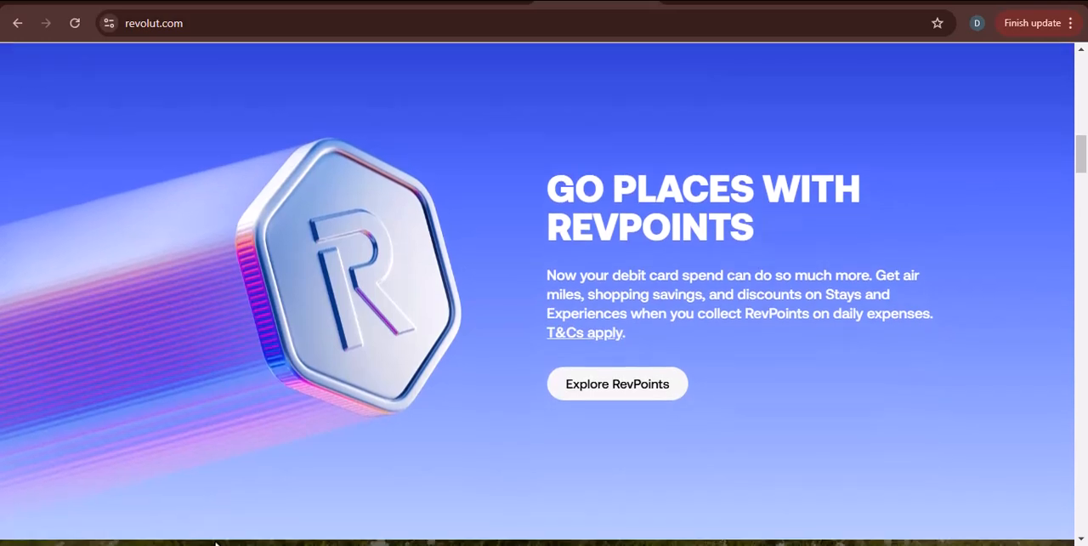
scroll(down, 3)
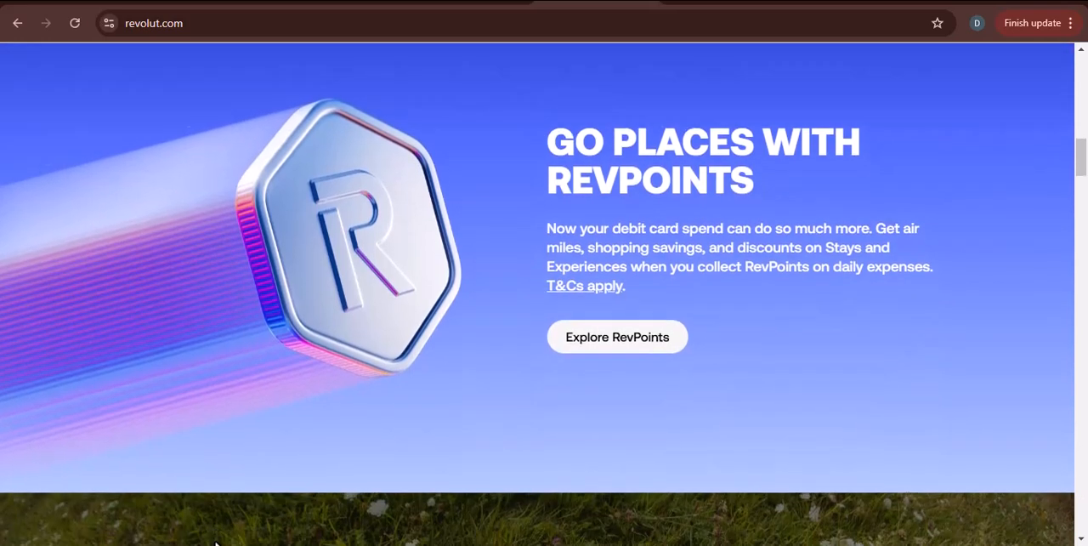
scroll(down, 3)
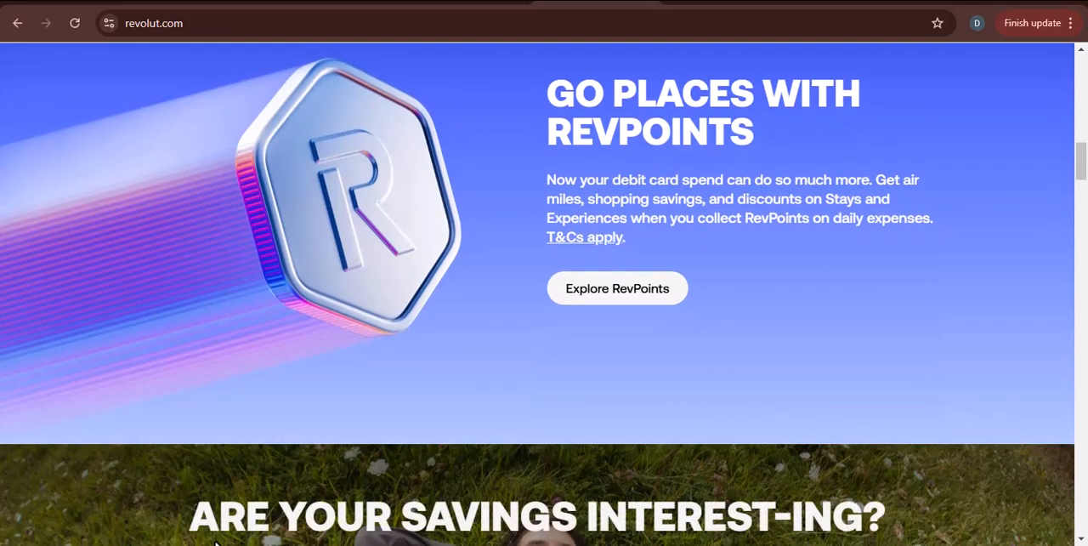
scroll(down, 3)
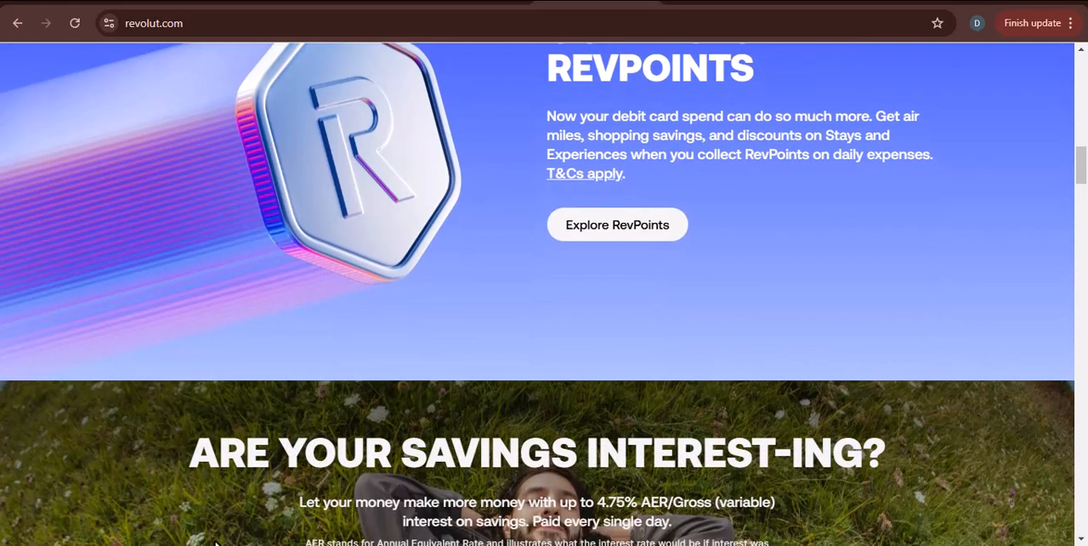
- Scroll past the savings carousel until the 'Simply Hit Send' payments section begins
scroll(down, 3)
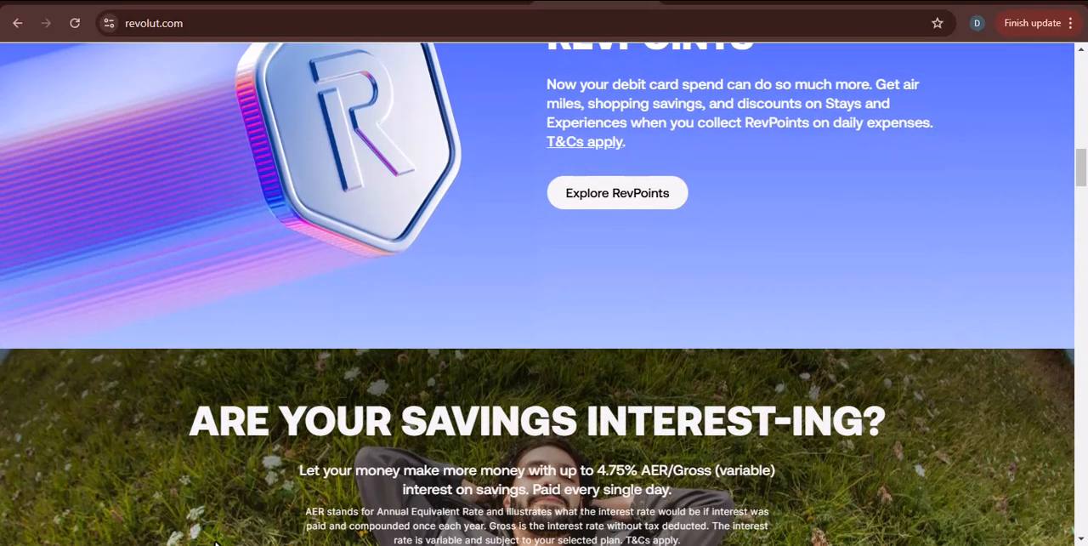
scroll(down, 3)
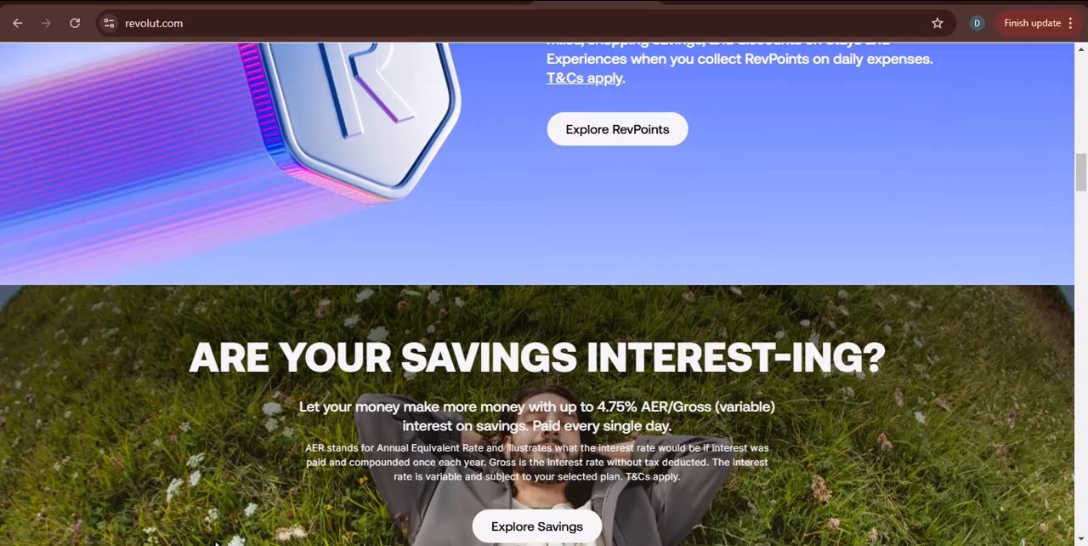
scroll(down, 3)
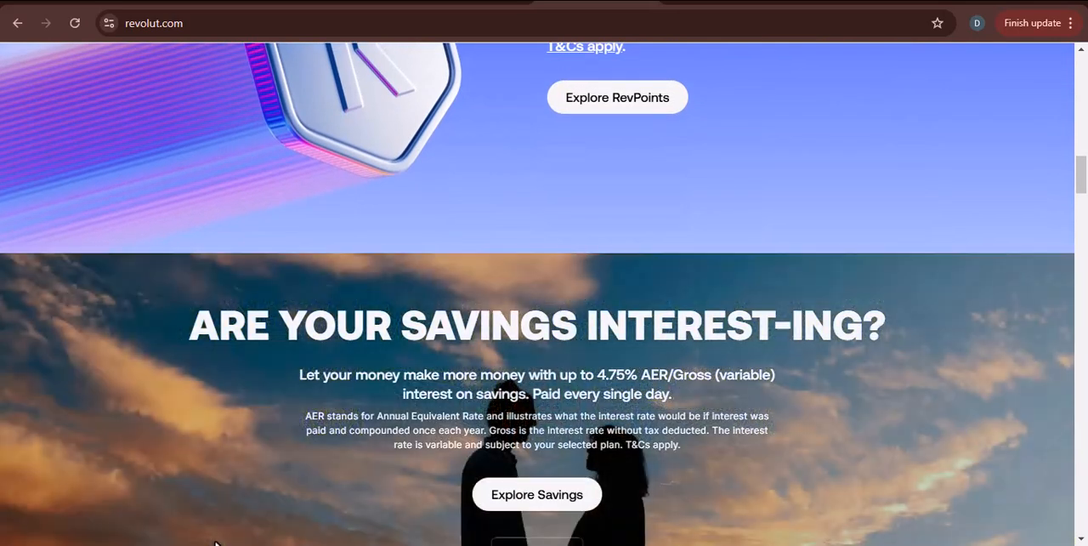
scroll(down, 3)
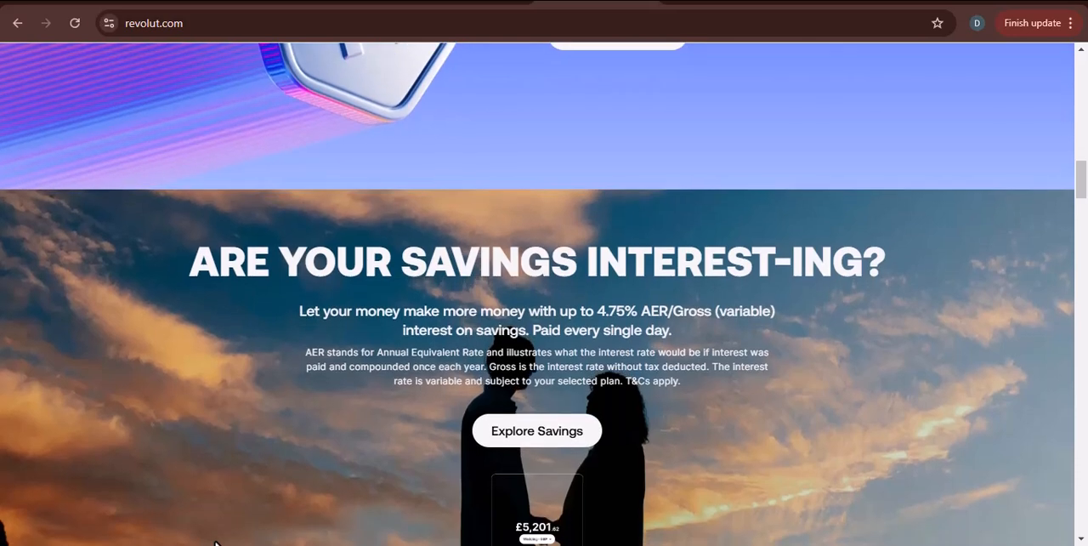
scroll(down, 3)
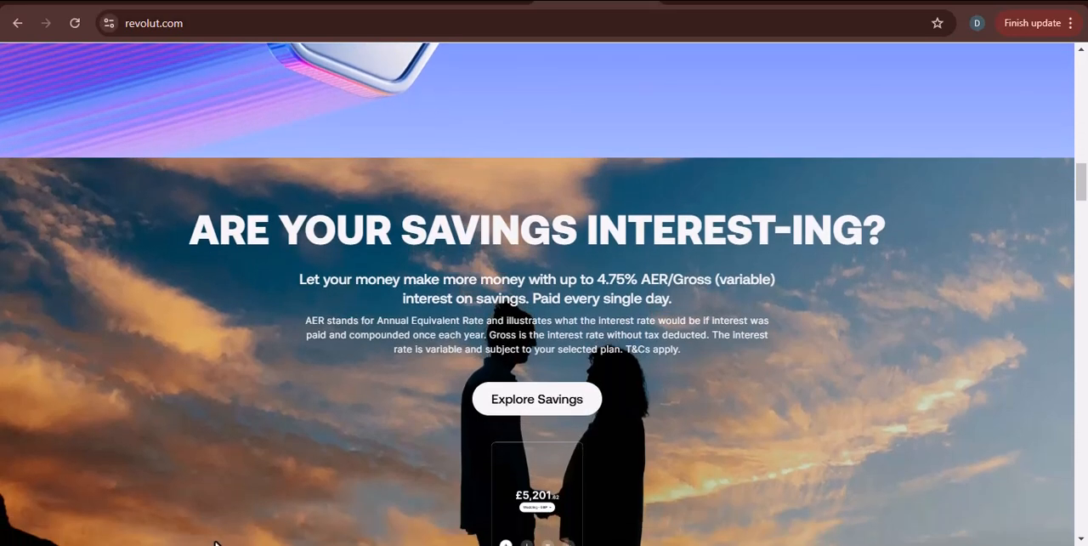
scroll(down, 3)
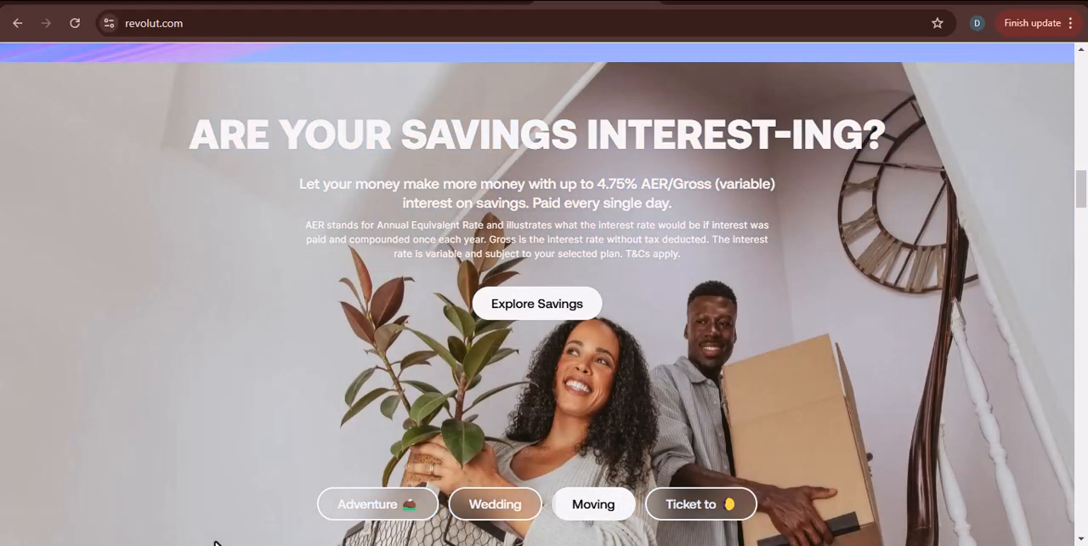
scroll(down, 3)
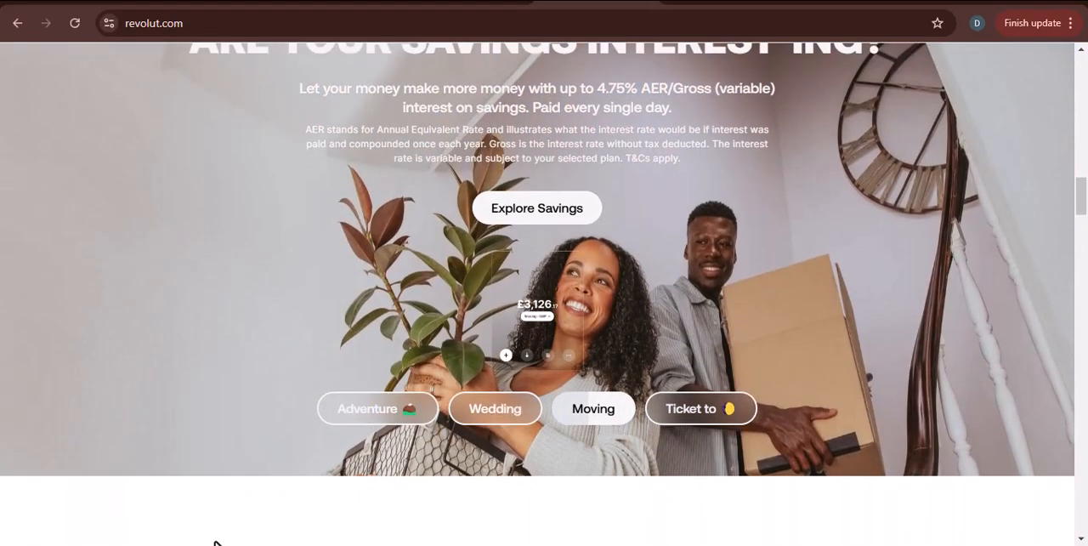
scroll(down, 3)
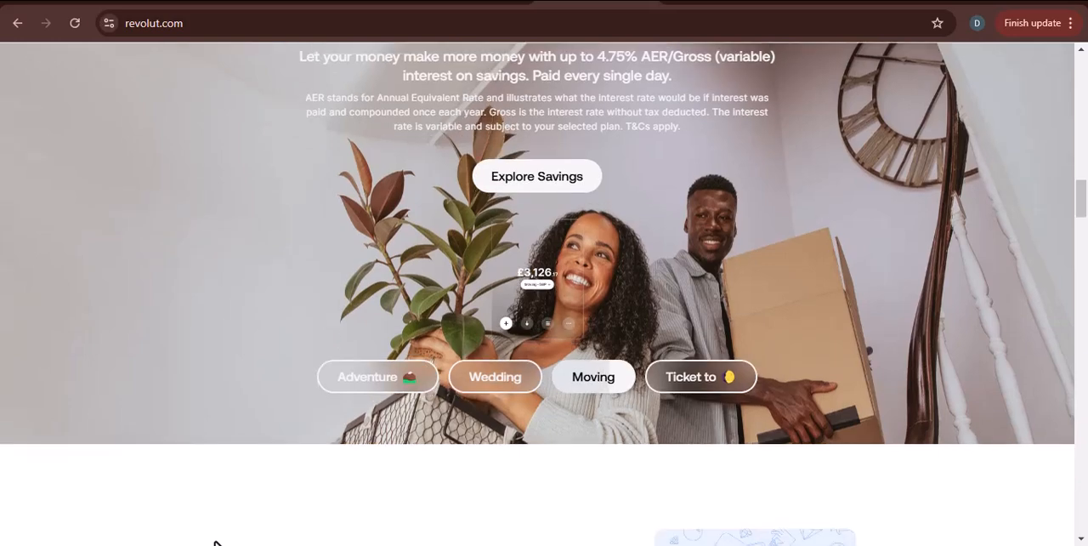
scroll(down, 3)
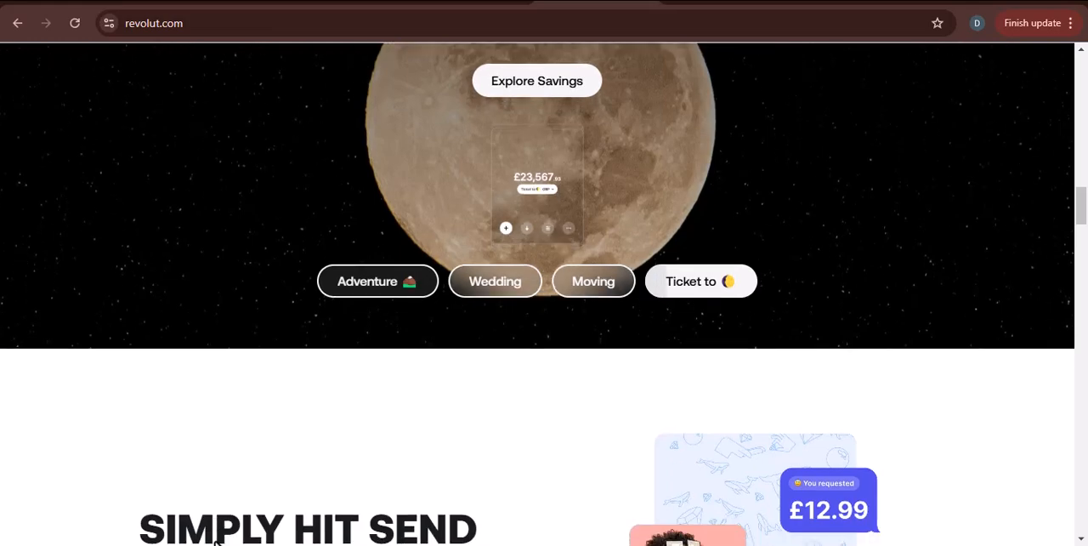
scroll(down, 3)
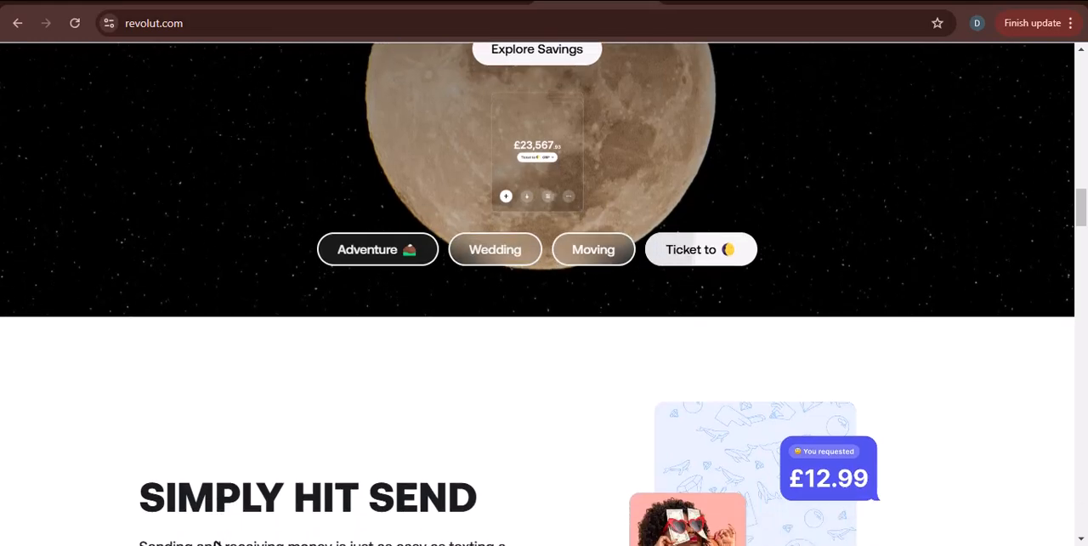
- Scroll through the 'Split That Damn Bill' panel to the 'Be the Best Gift-er' panel with the £30 gift card
scroll(down, 3)
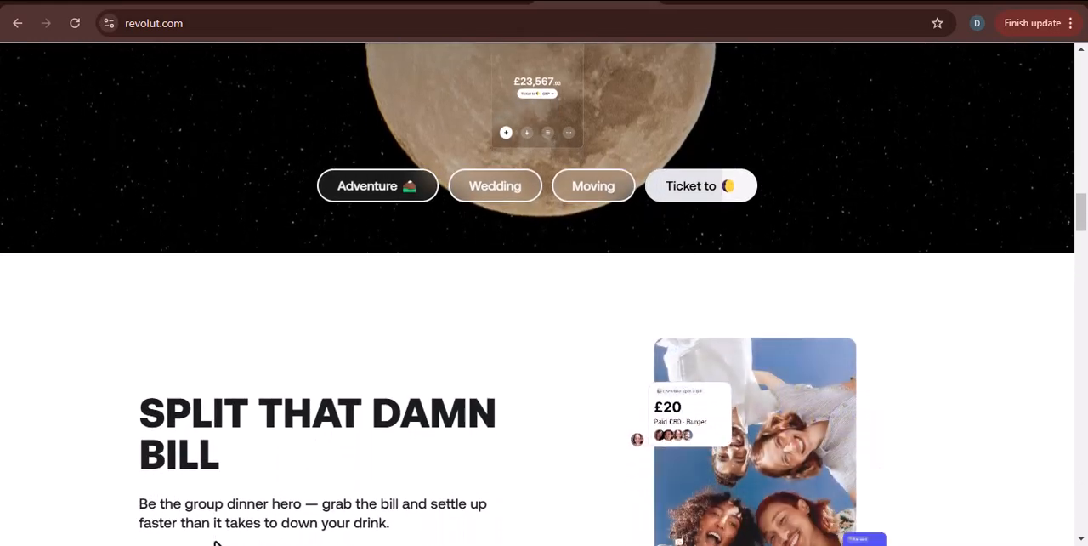
scroll(down, 3)
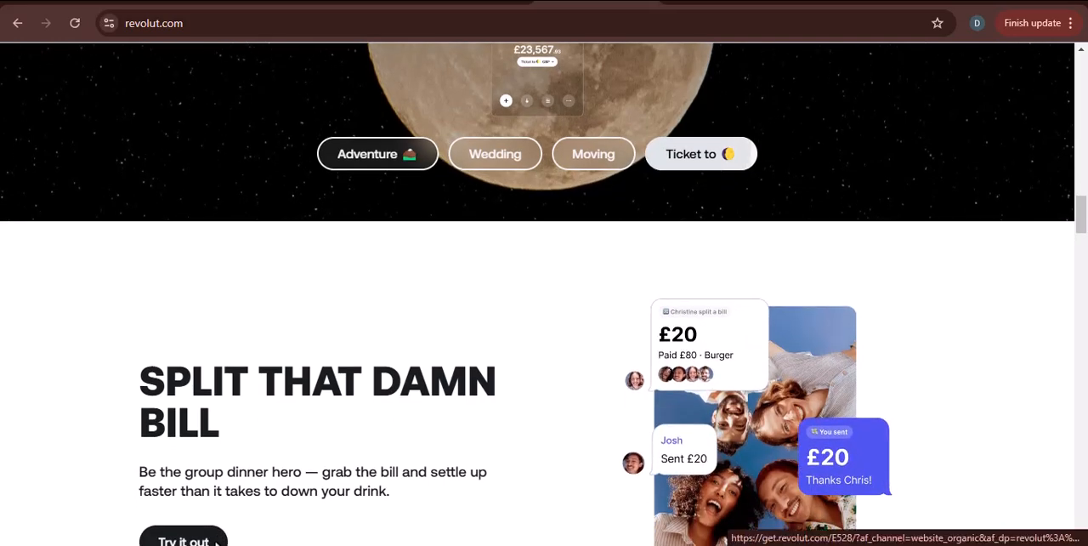
scroll(down, 3)
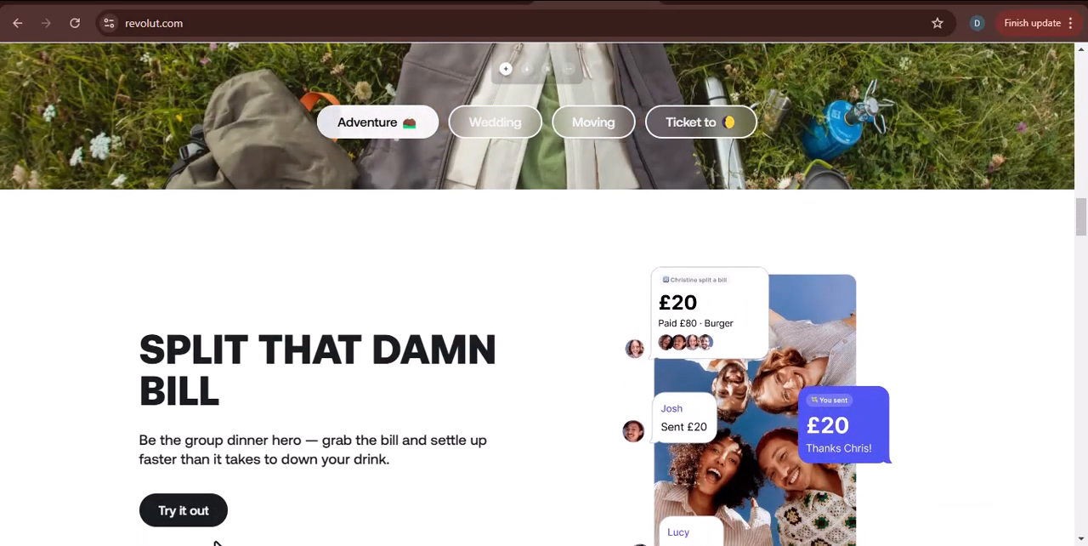
scroll(down, 3)
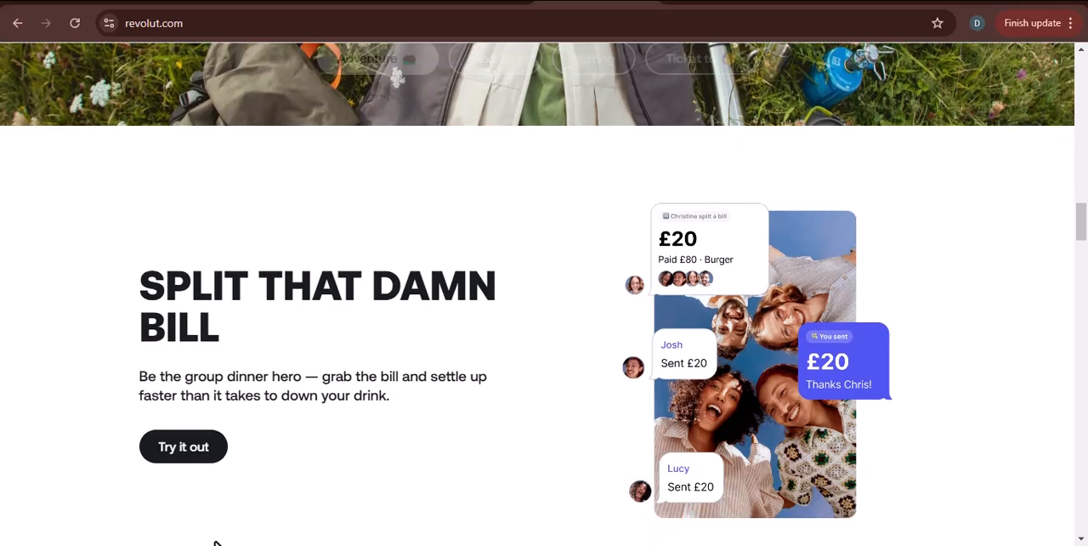
scroll(down, 3)
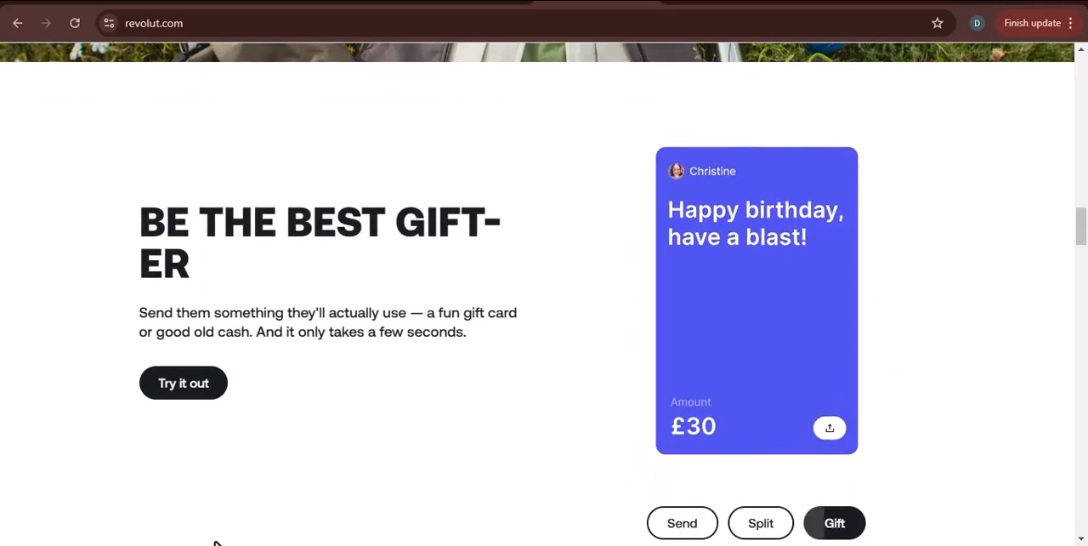
scroll(down, 3)
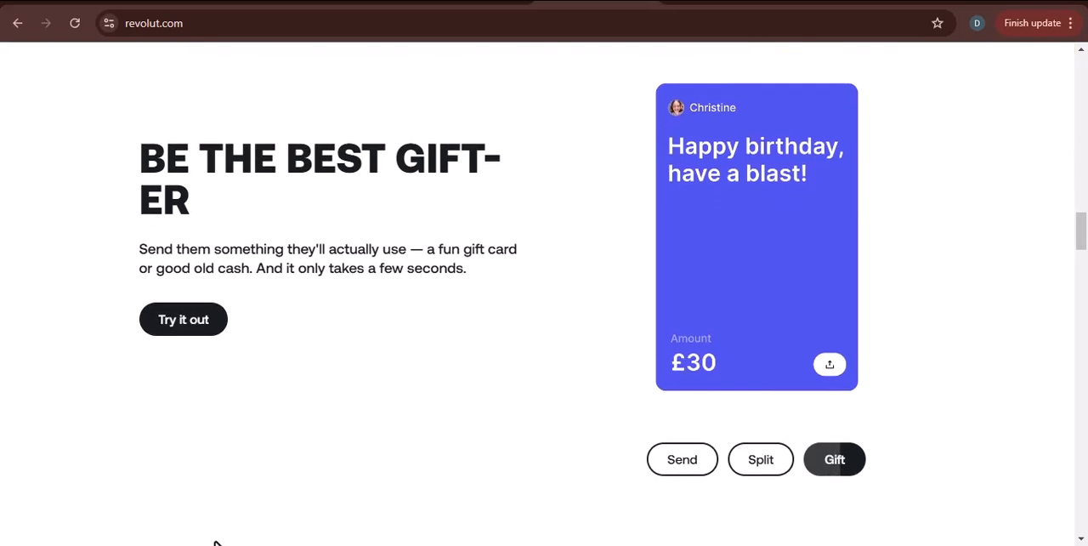
scroll(down, 3)
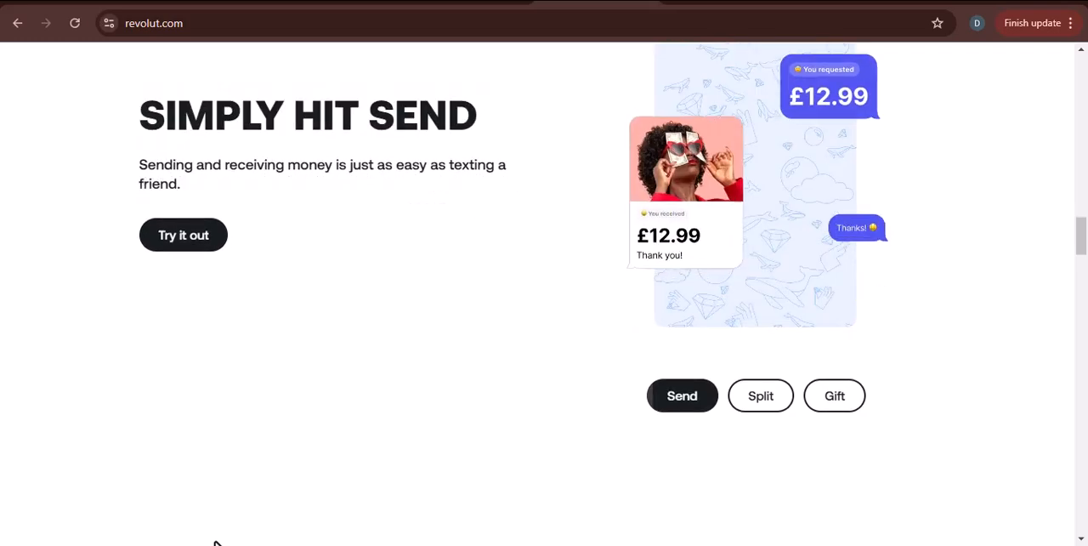
- Scroll past the Send/Split/Gift carousel until the 'And Send Across the Globe Too' section emerges
scroll(down, 3)
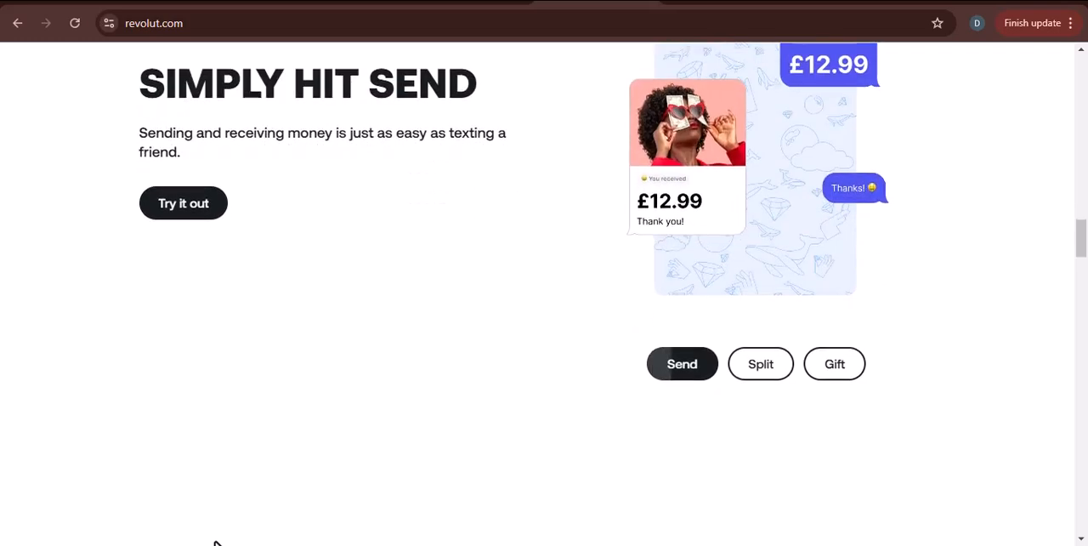
scroll(down, 3)
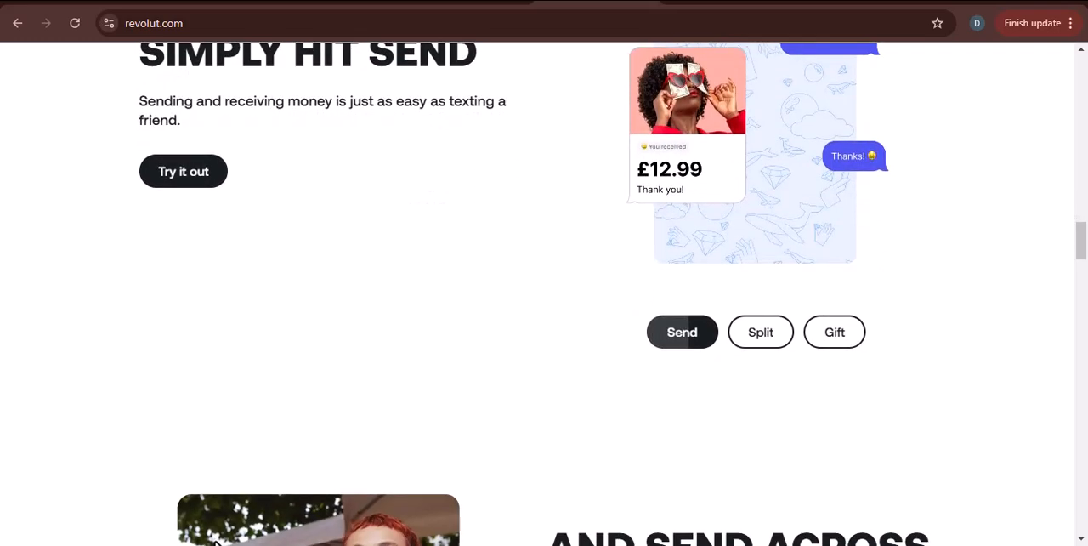
scroll(down, 3)
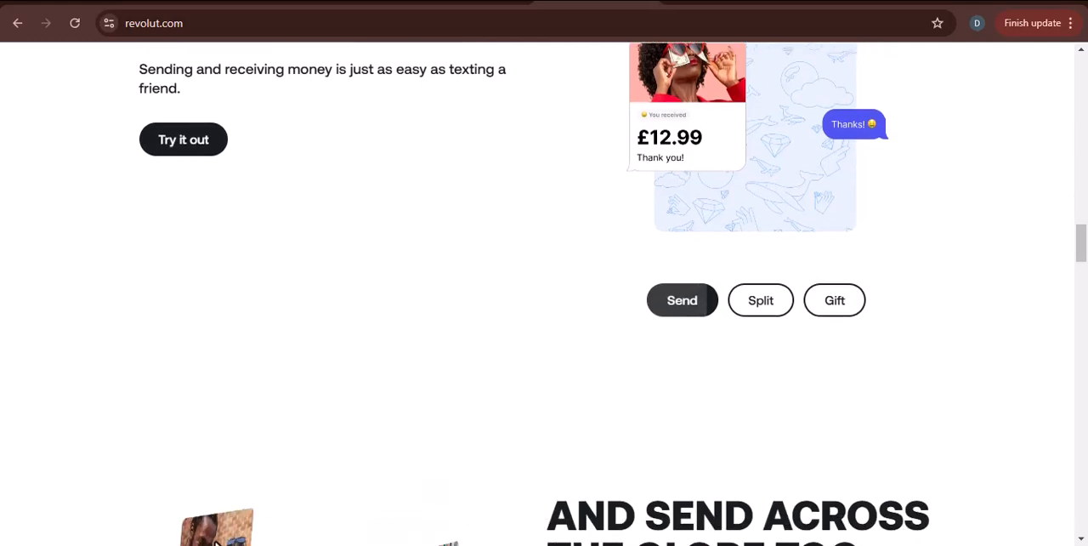
click(760, 299)
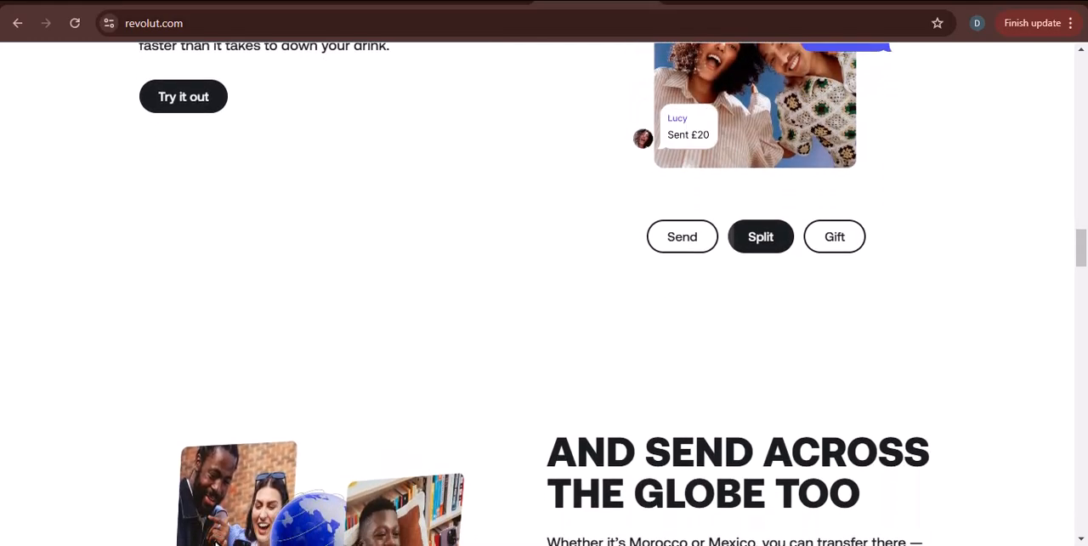
scroll(down, 3)
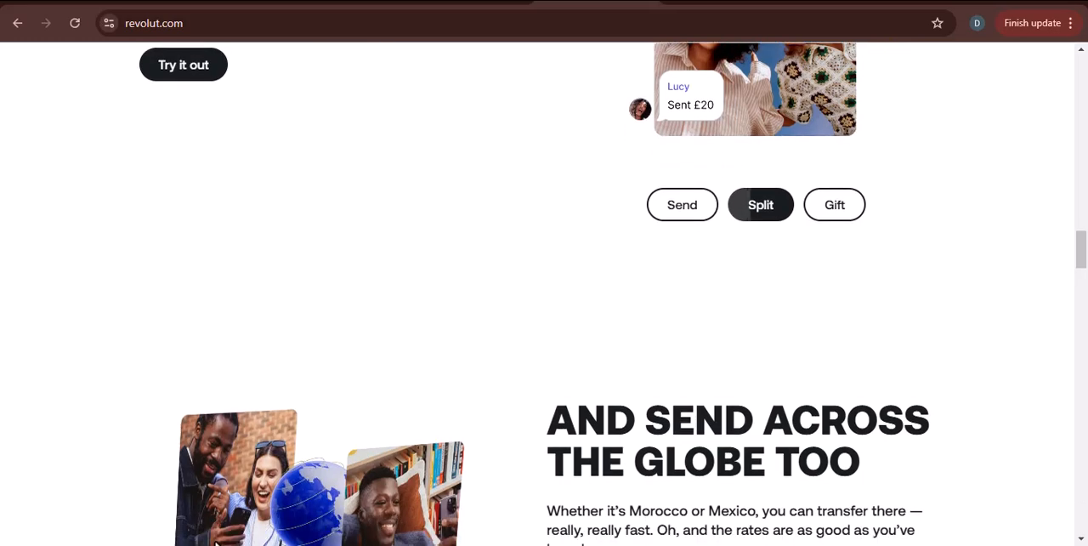
scroll(down, 3)
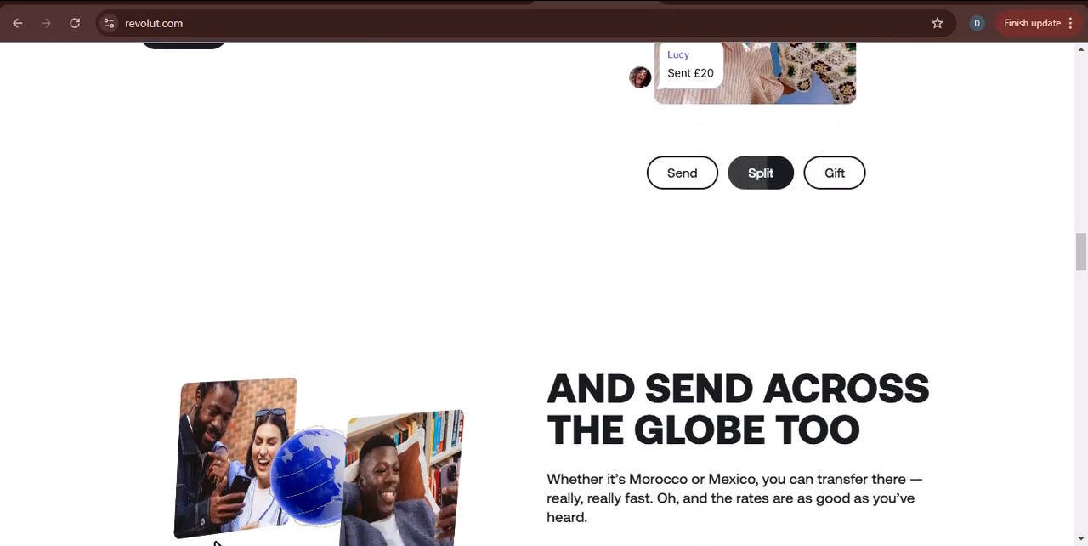
- Scroll the global transfers section fully into view until the 'You Call the Stocks' heading appears
scroll(down, 3)
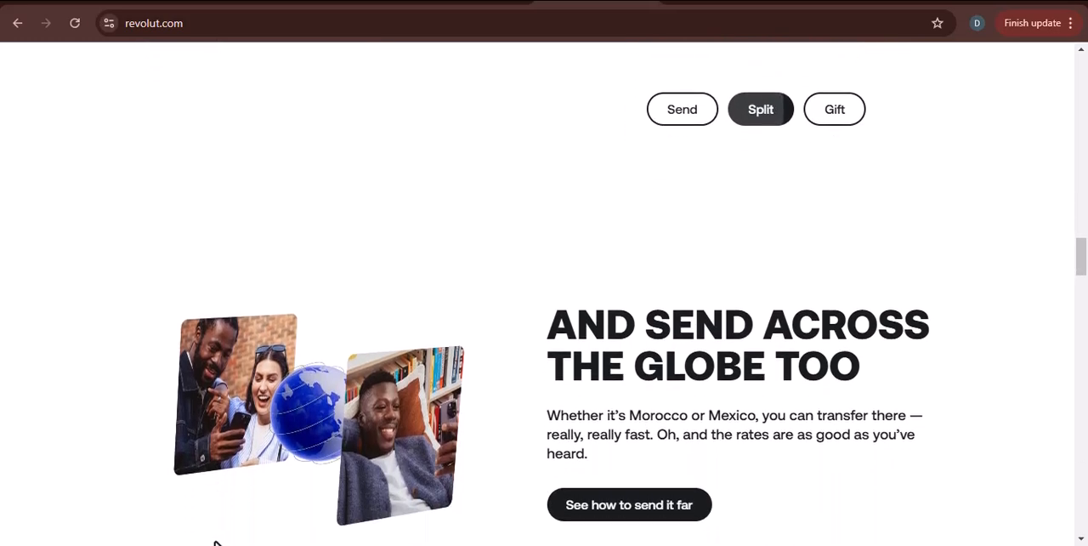
scroll(down, 3)
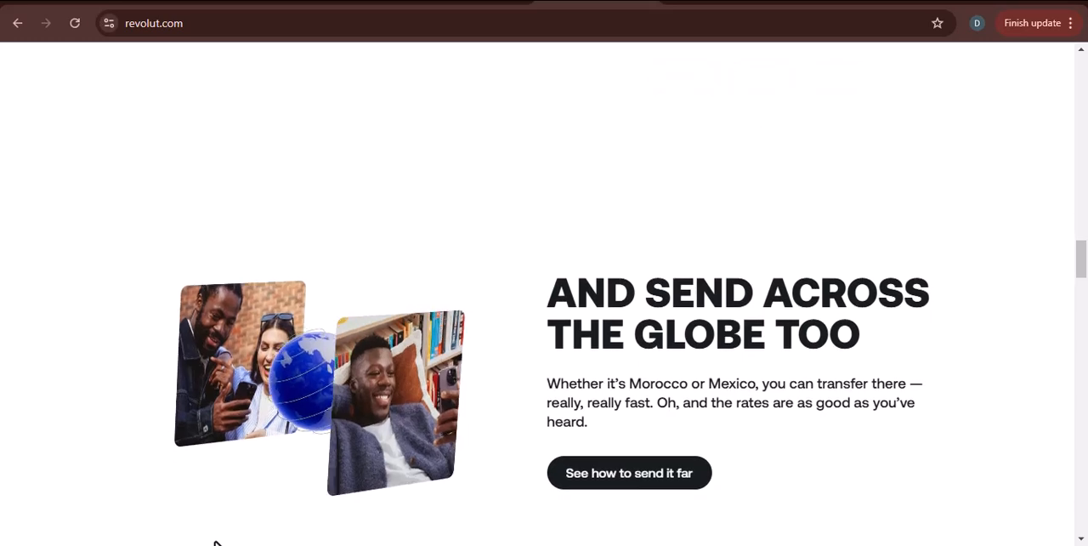
scroll(down, 3)
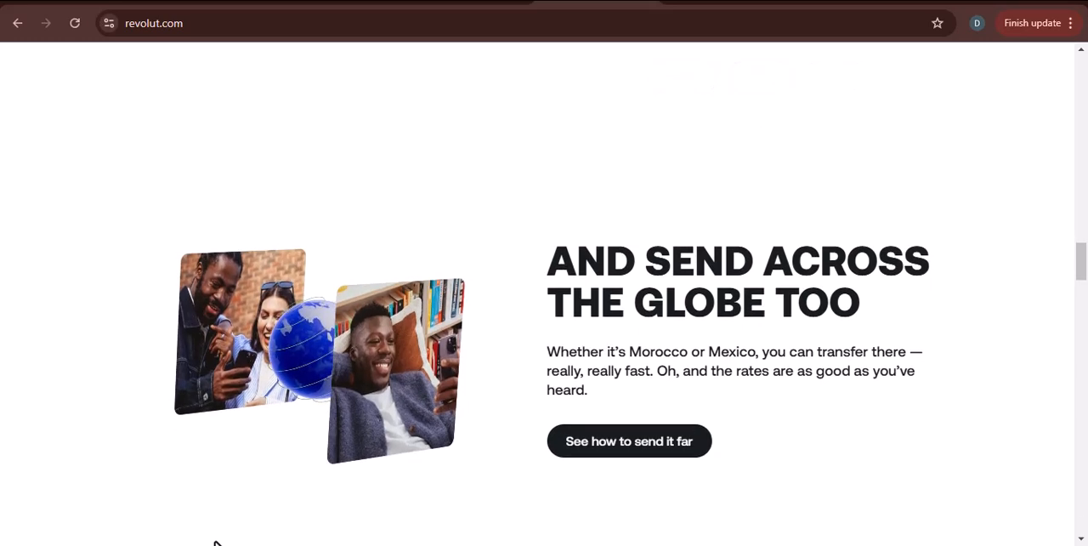
scroll(down, 3)
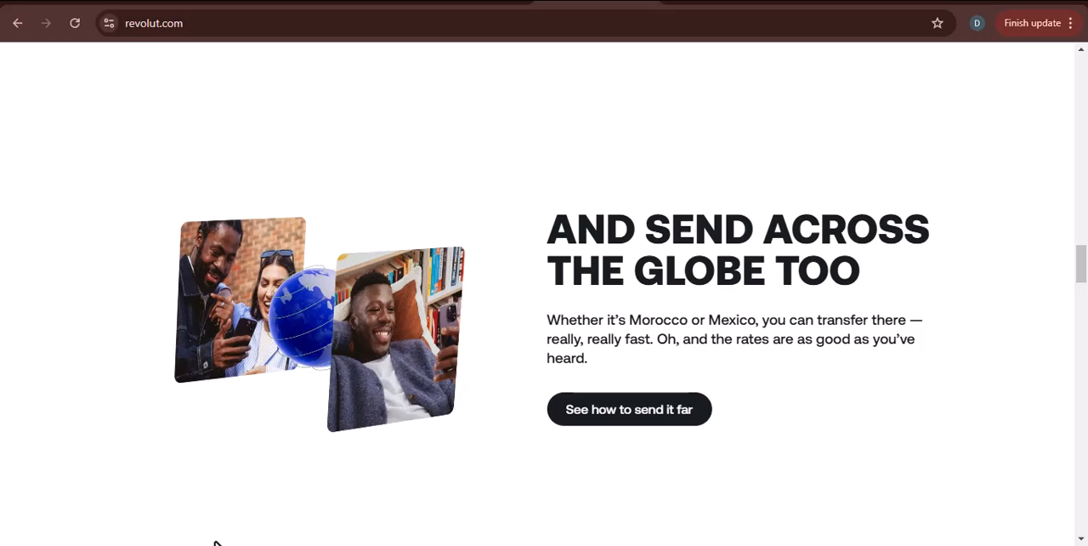
scroll(down, 3)
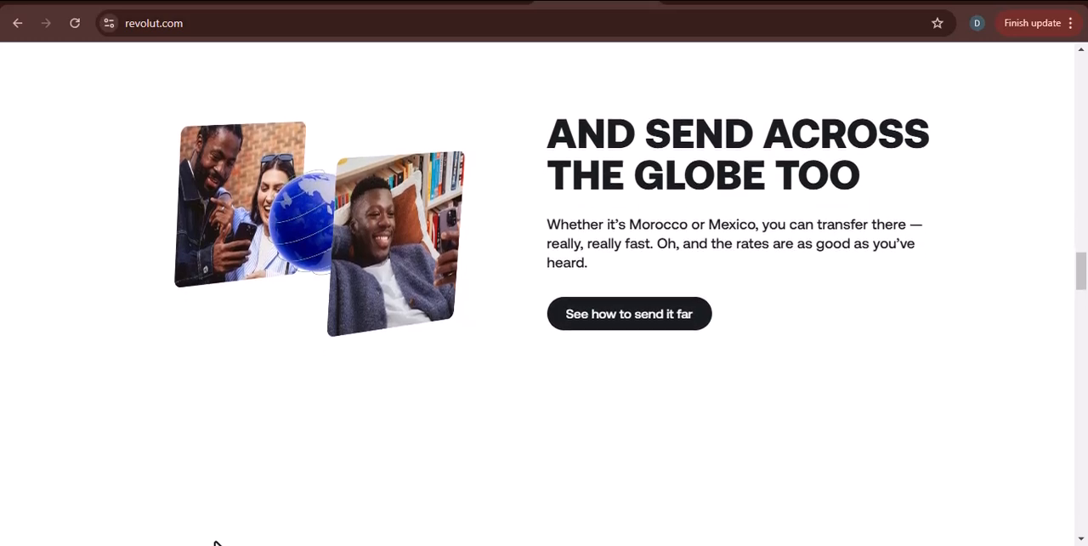
scroll(down, 3)
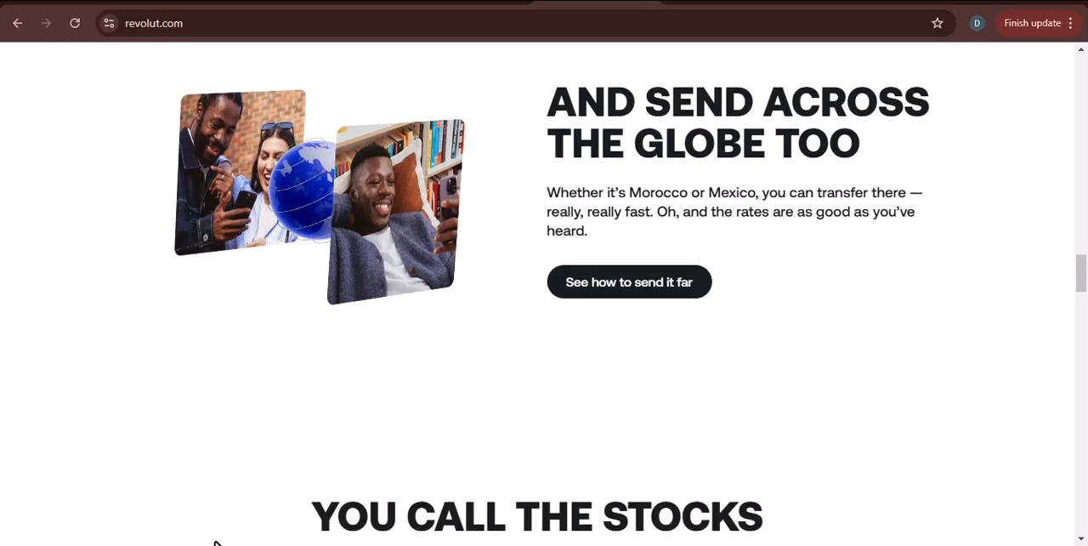
- Scroll to the 'You Call the Stocks' section showing 2,000+ stocks and the Explore Stocks button
scroll(down, 3)
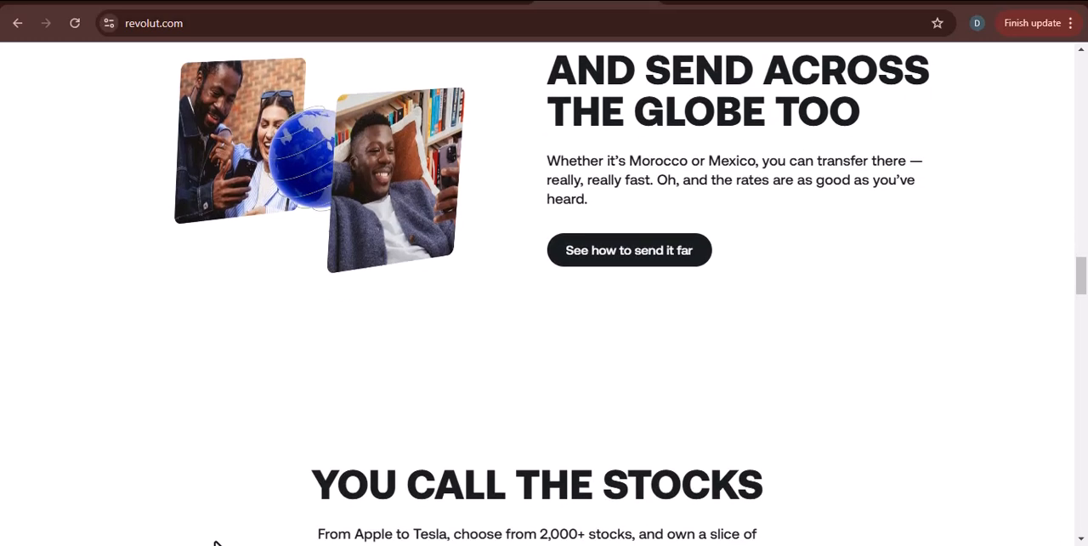
scroll(down, 3)
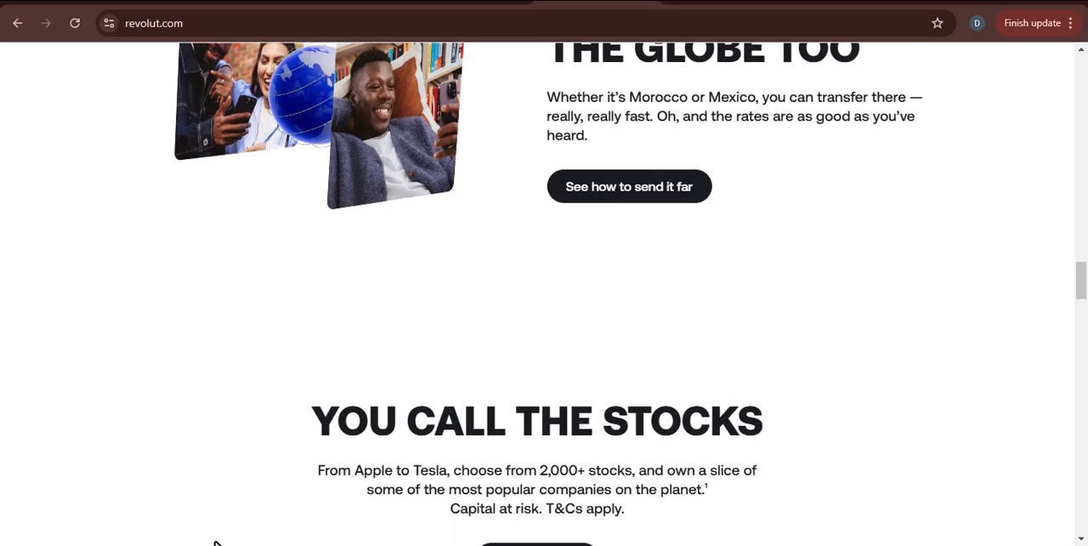
scroll(down, 3)
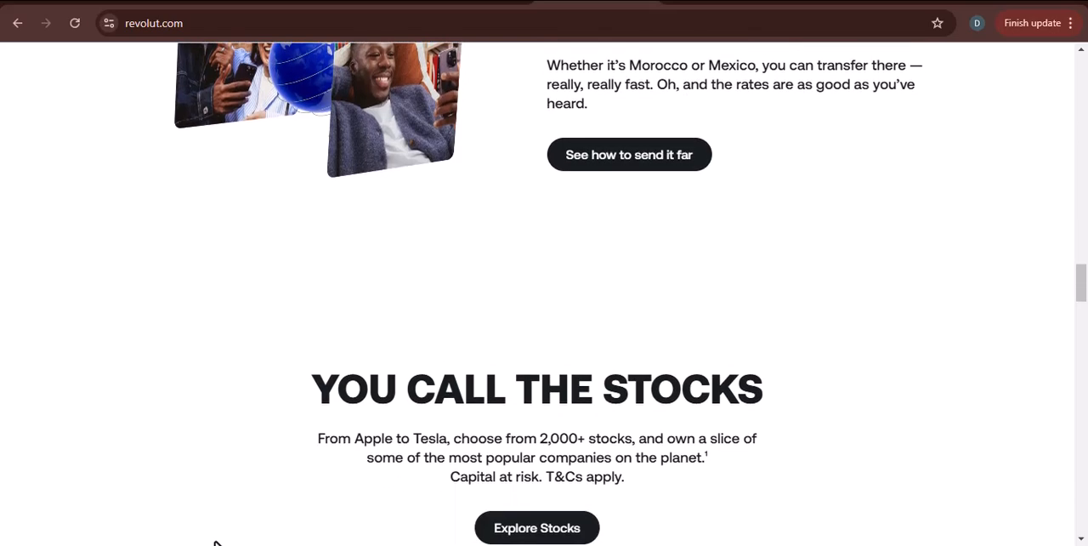